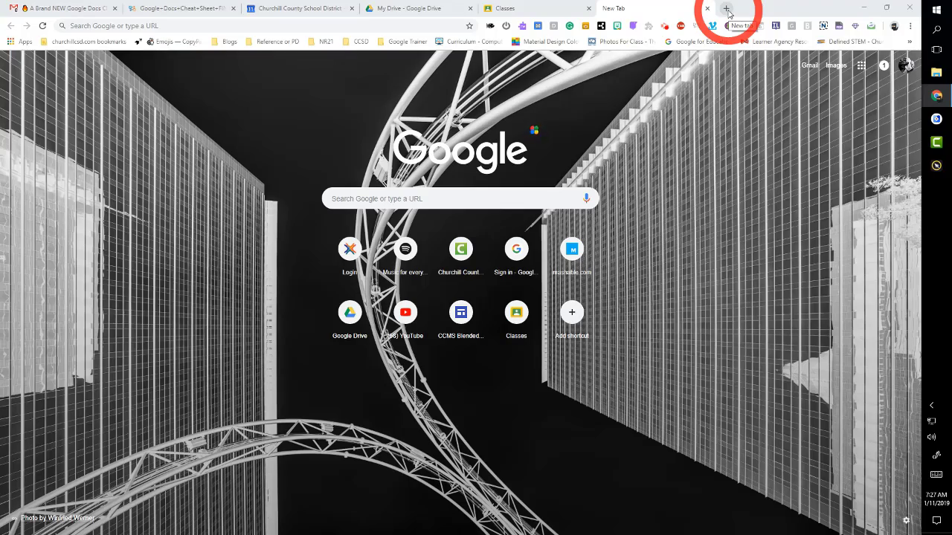
# Open a new browser tab, then return to the Classes home page listing A CLASS - Math and Nate's Practice Class.
pyautogui.click(745, 8)
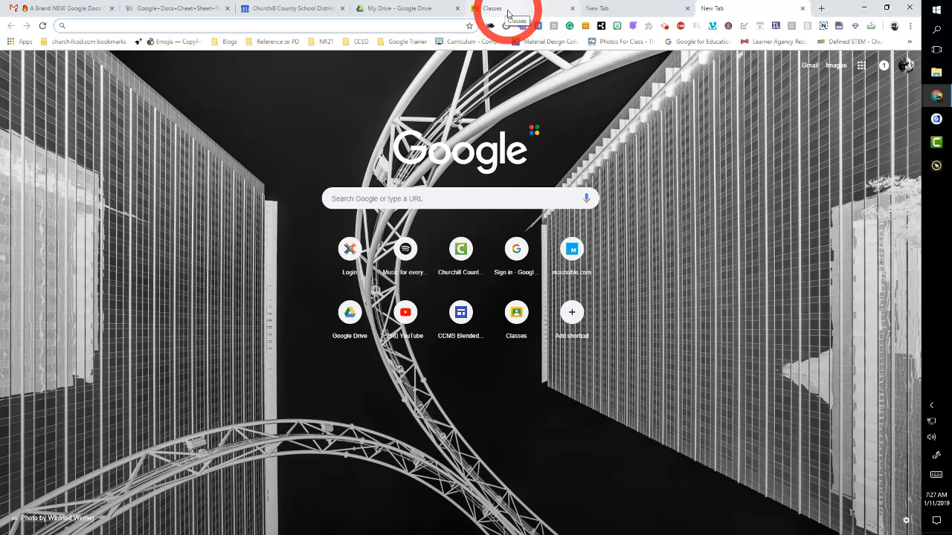
pyautogui.click(499, 9)
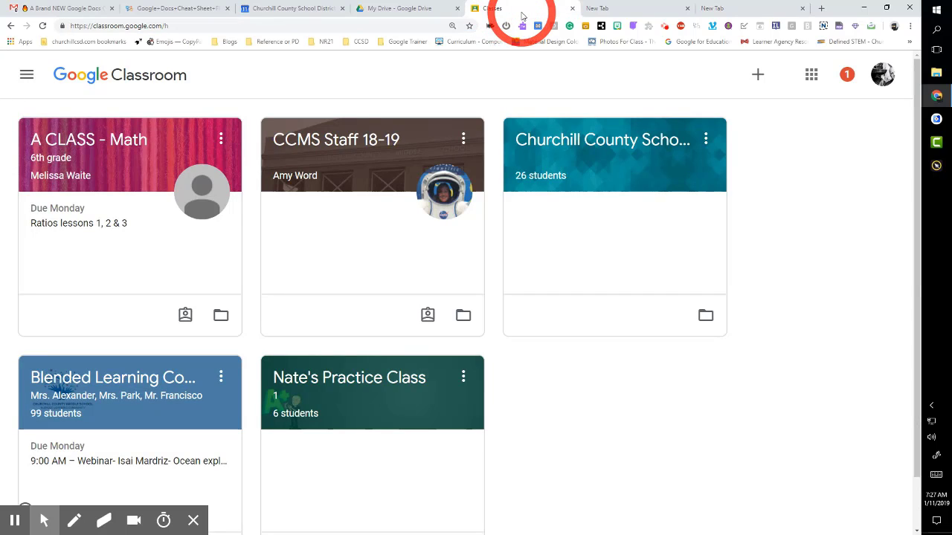
pyautogui.moveTo(446, 78)
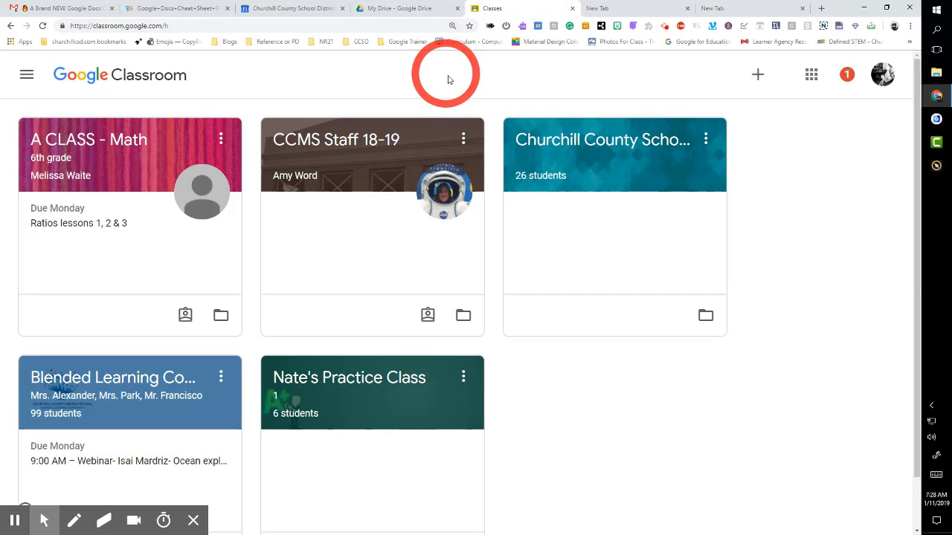
pyautogui.moveTo(517, 104)
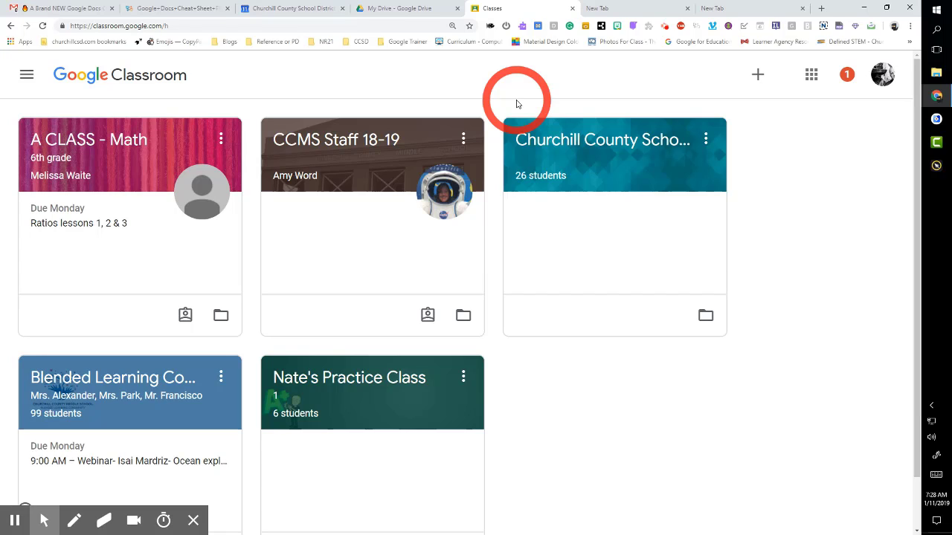
pyautogui.moveTo(676, 364)
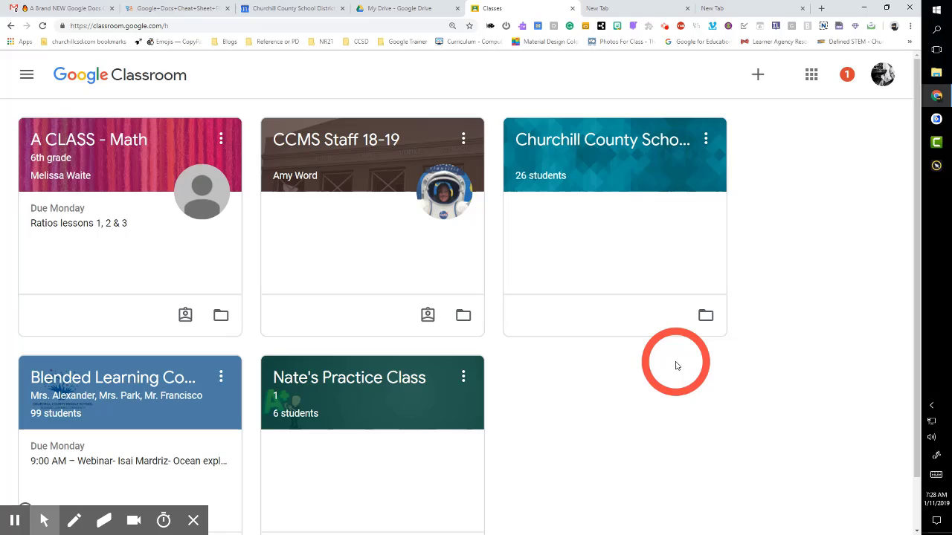
pyautogui.moveTo(645, 357)
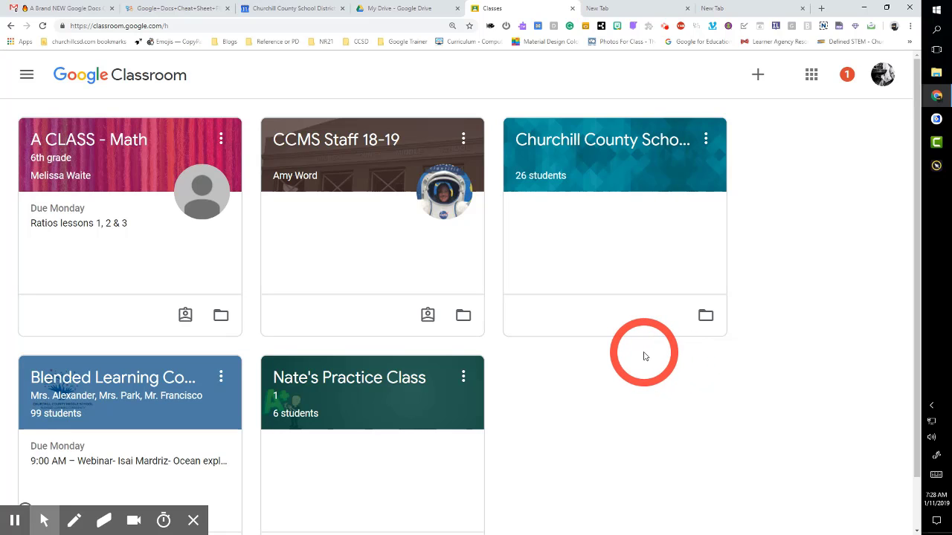
pyautogui.moveTo(465, 268)
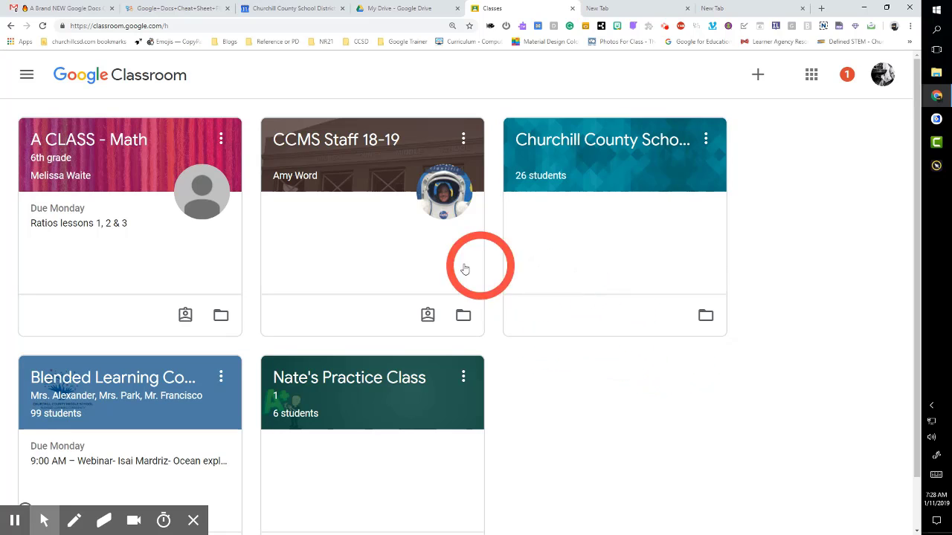
pyautogui.moveTo(194, 520)
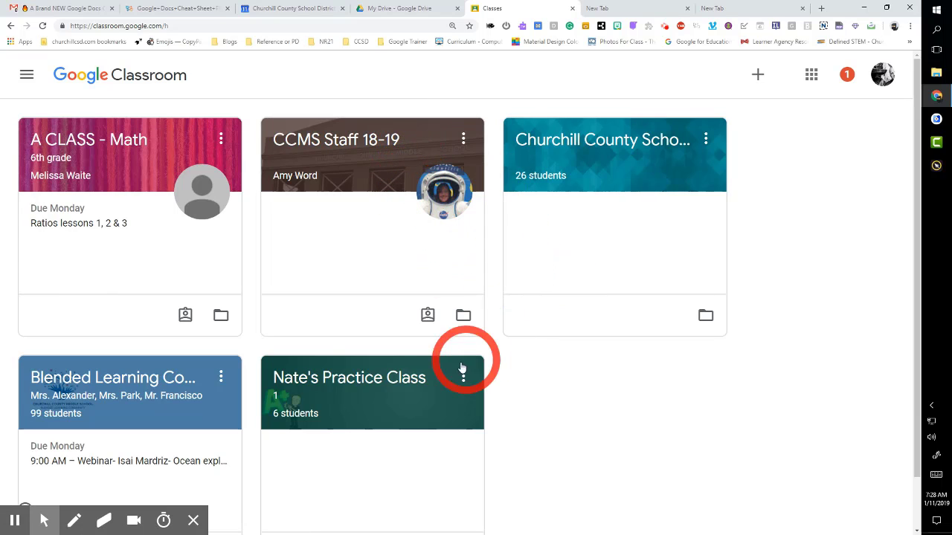
# Open the Nate's Practice Class tile to view its stream, class code and assignments.
pyautogui.click(350, 378)
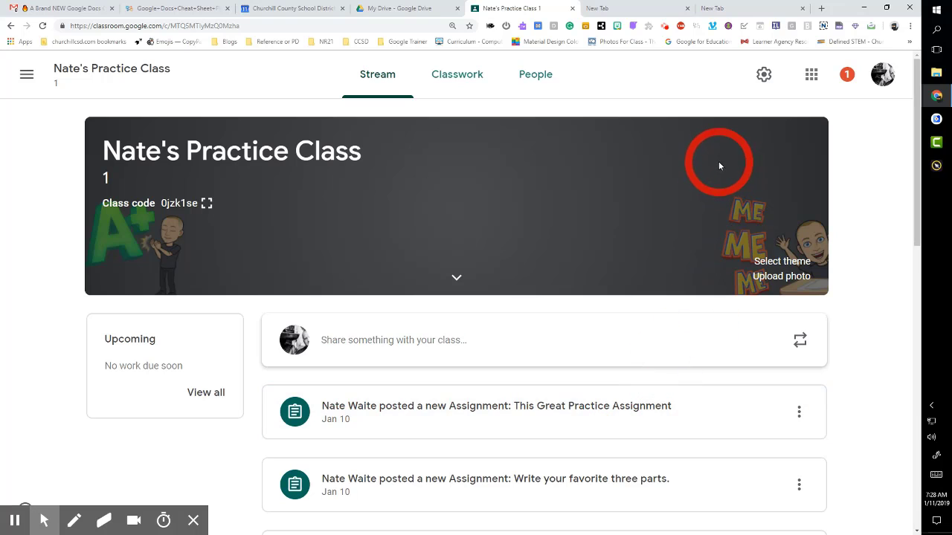
pyautogui.moveTo(813, 225)
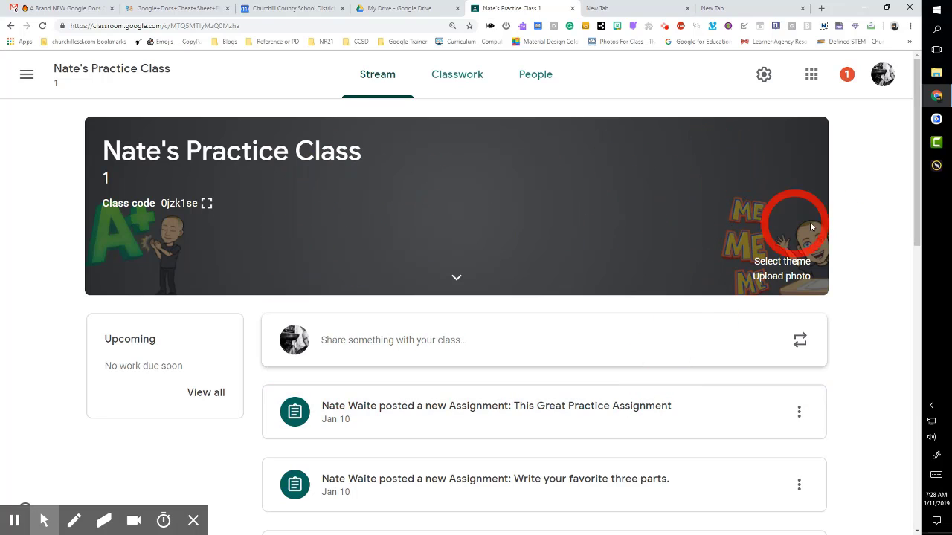
pyautogui.moveTo(179, 203)
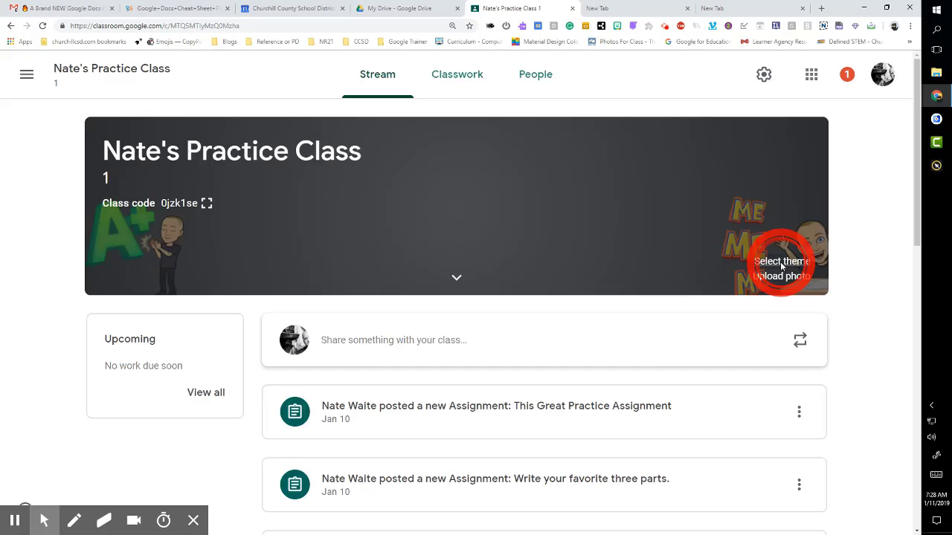
pyautogui.click(781, 261)
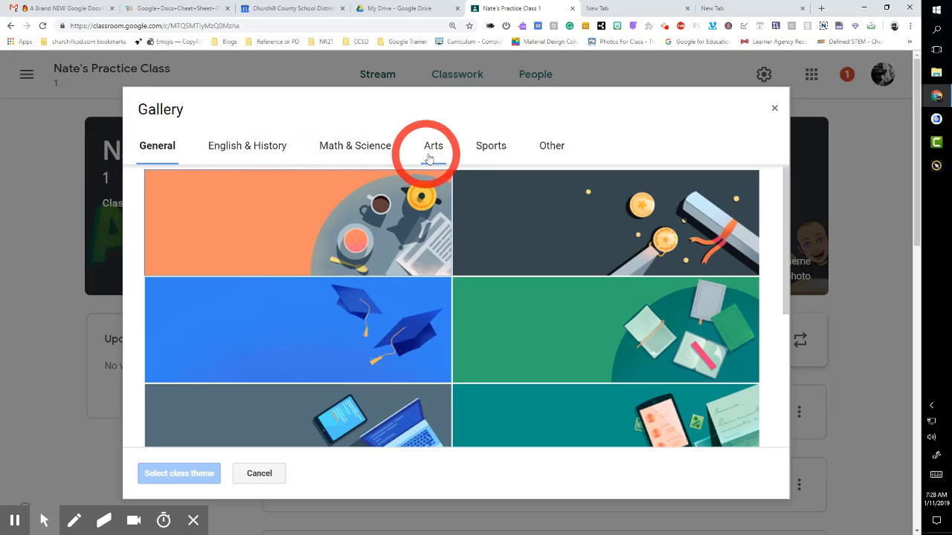
pyautogui.click(157, 146)
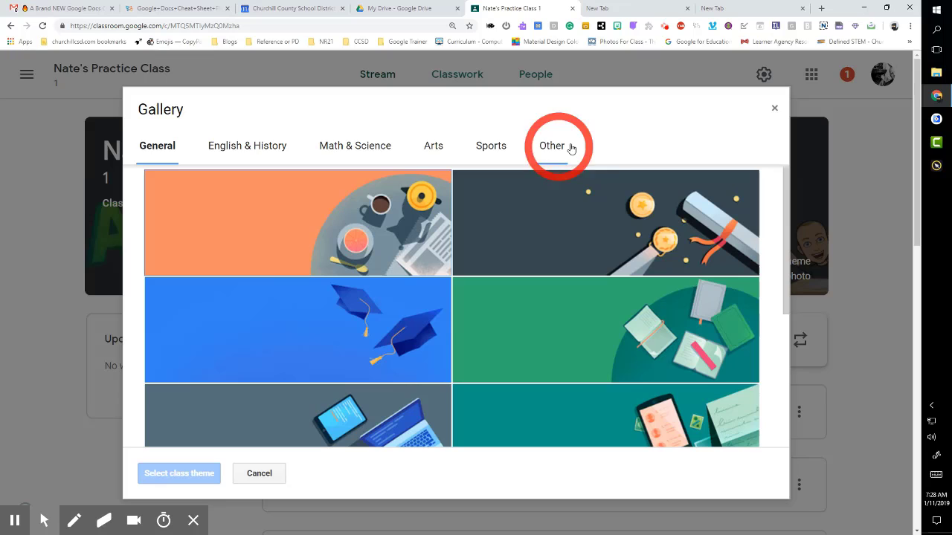
pyautogui.click(260, 474)
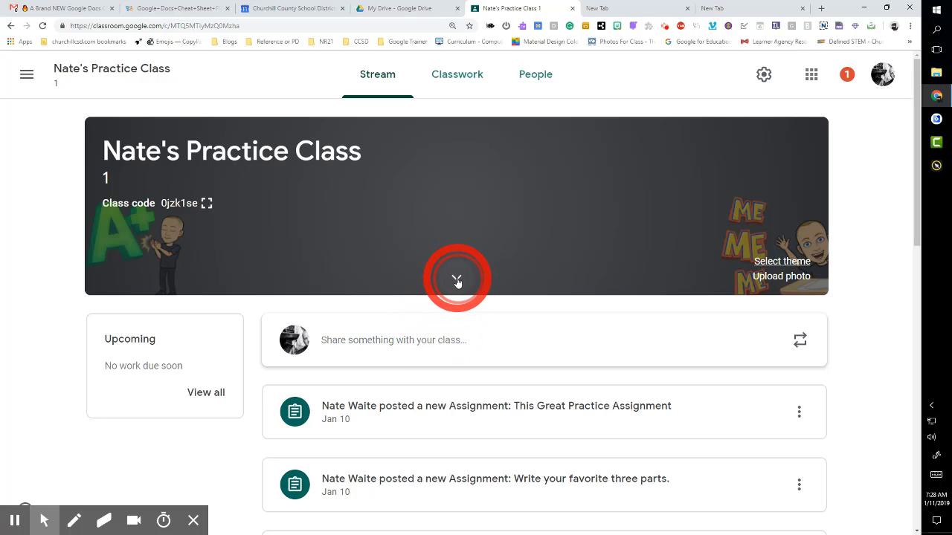
# Expand the class banner to show the subject and room details.
pyautogui.click(458, 281)
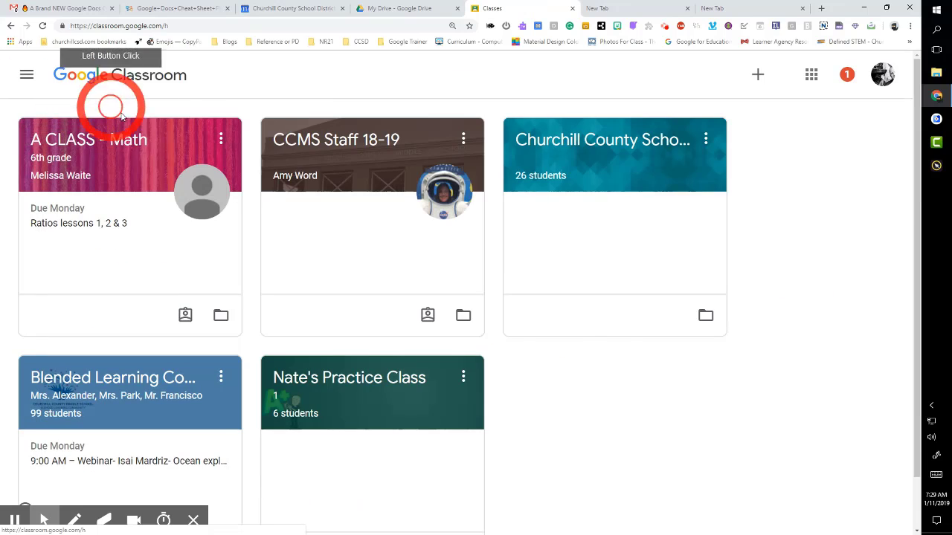
pyautogui.scroll(-3)
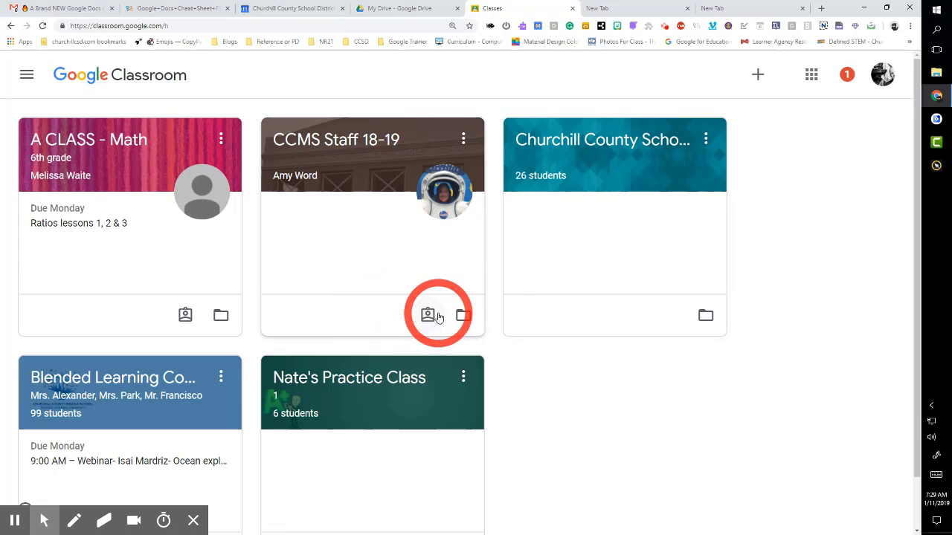
pyautogui.moveTo(412, 317)
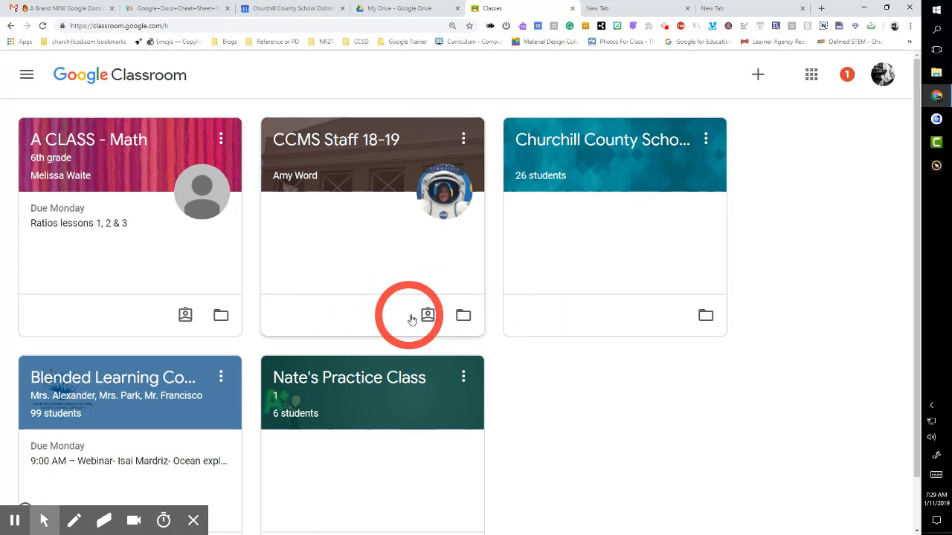
pyautogui.moveTo(427, 315)
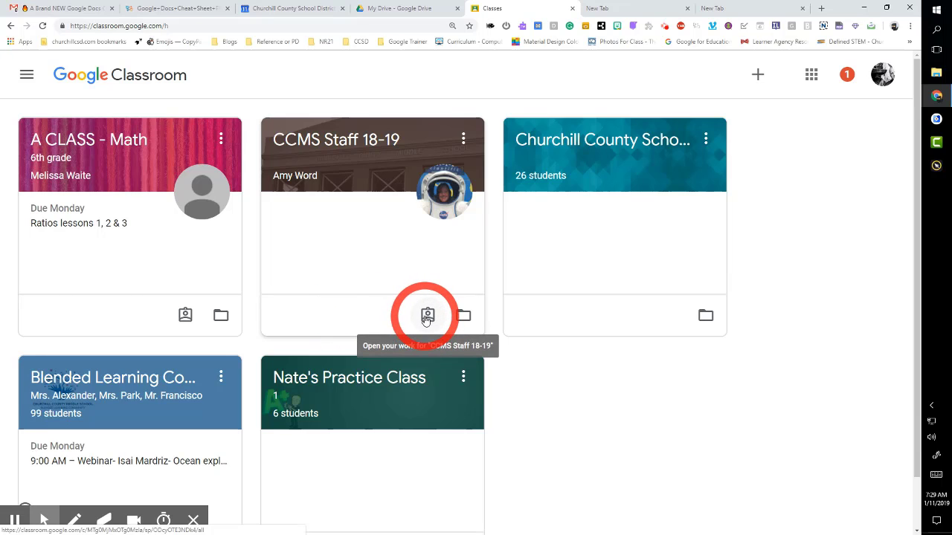
pyautogui.click(425, 315)
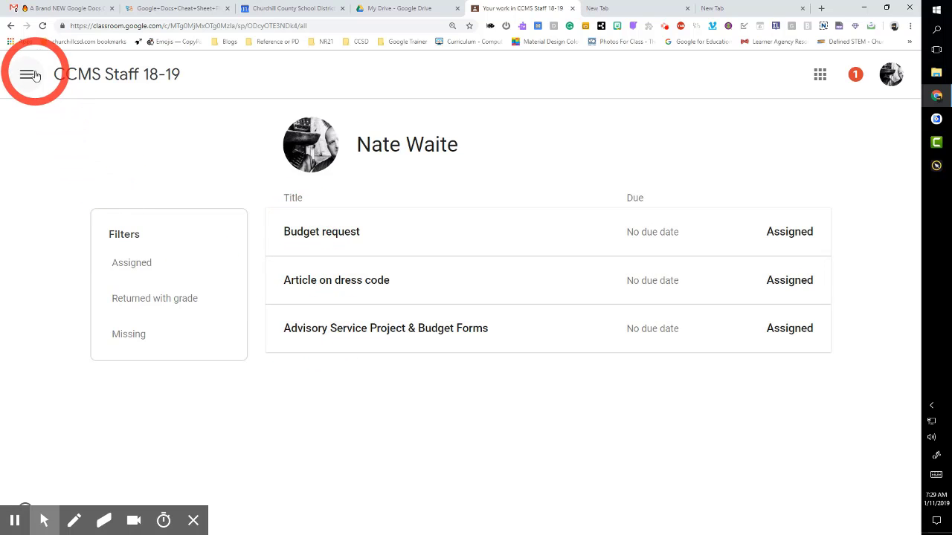
pyautogui.click(28, 75)
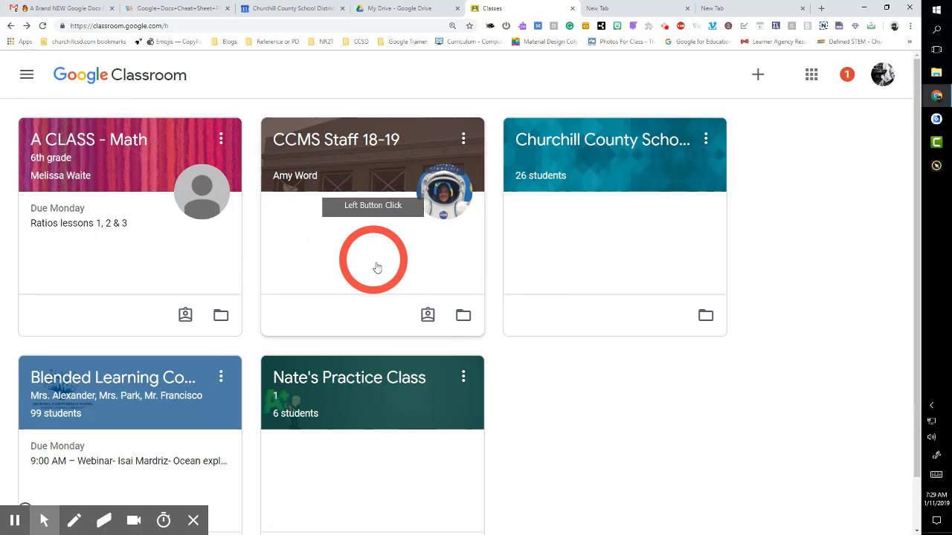
pyautogui.moveTo(464, 316)
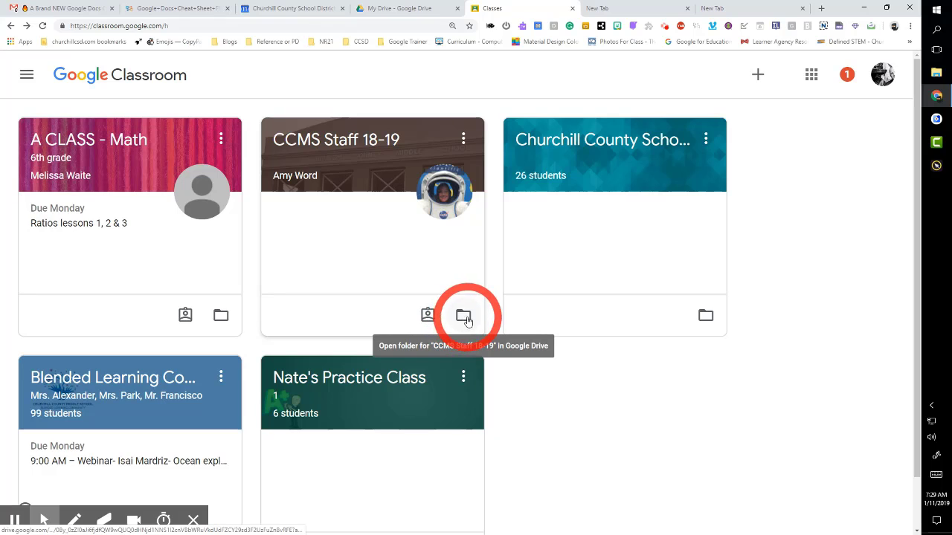
# Open Nate's Practice Class Drive folder from its tile, then go back to the Classes tab.
pyautogui.scroll(-3)
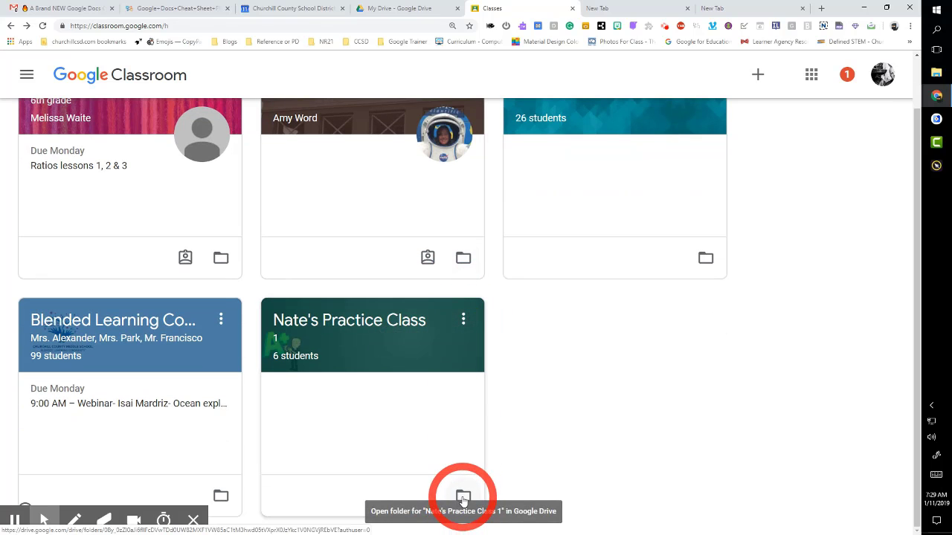
pyautogui.click(463, 497)
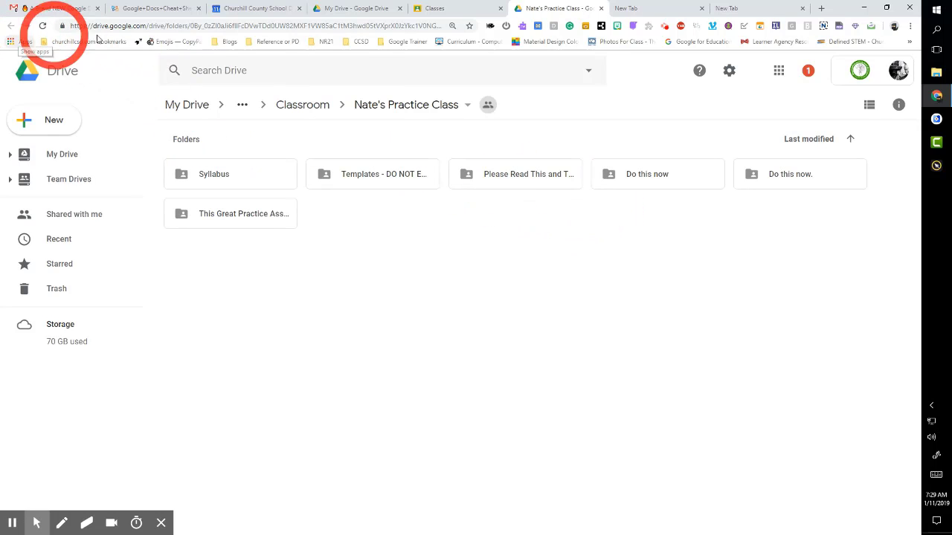
pyautogui.click(435, 8)
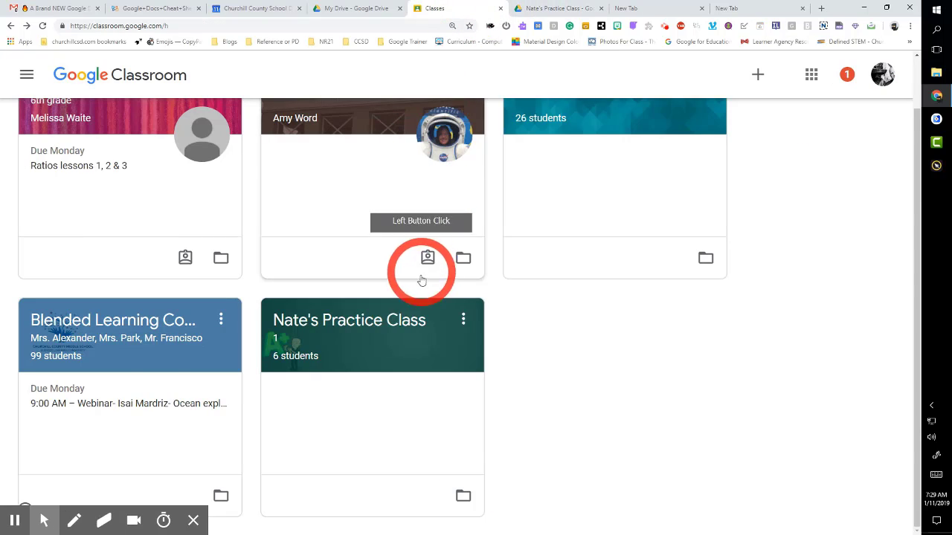
# Enter Nate's Practice Class, hide the banner details, browse the stream, then go to Classwork.
pyautogui.click(349, 320)
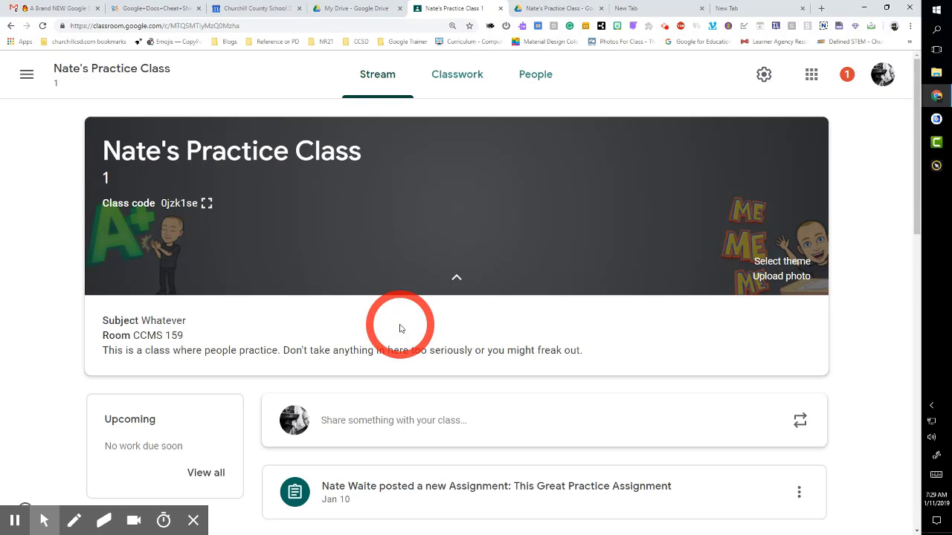
pyautogui.scroll(-3)
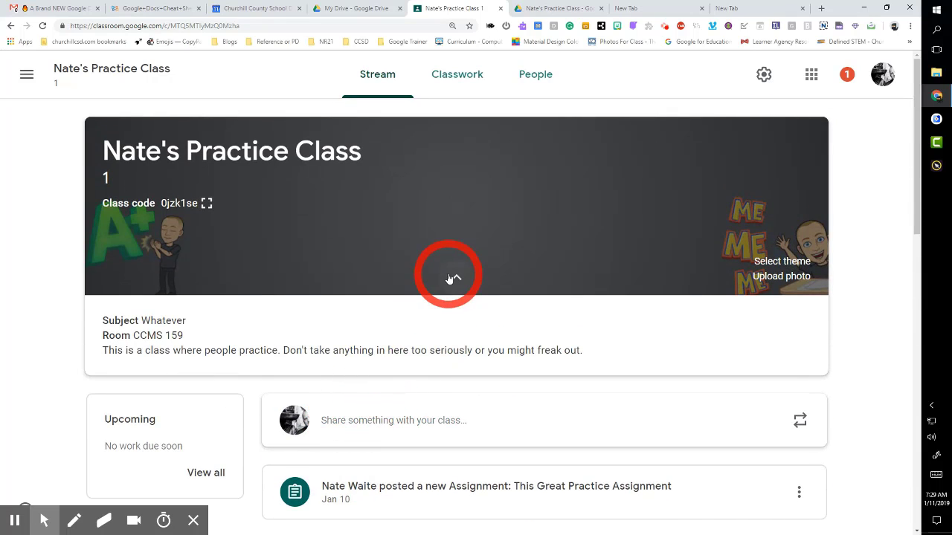
pyautogui.click(455, 277)
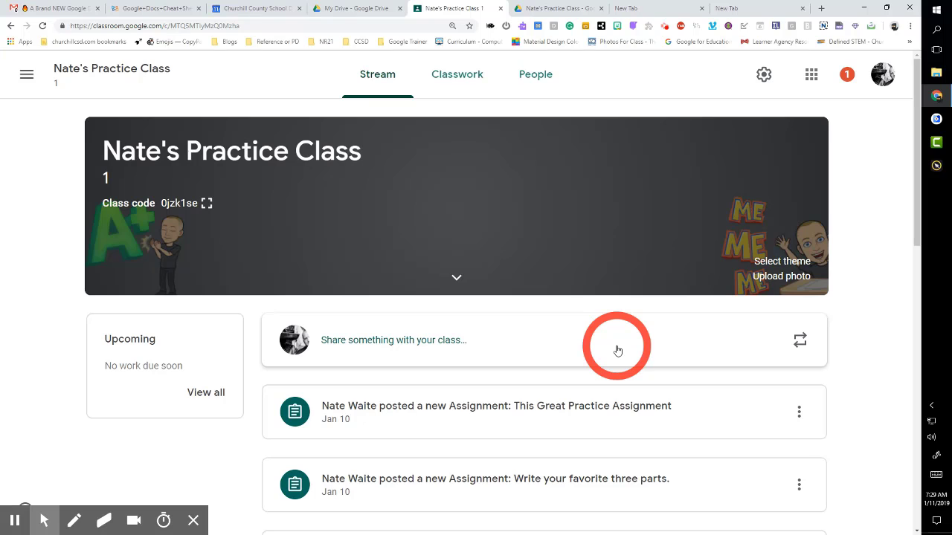
pyautogui.scroll(-3)
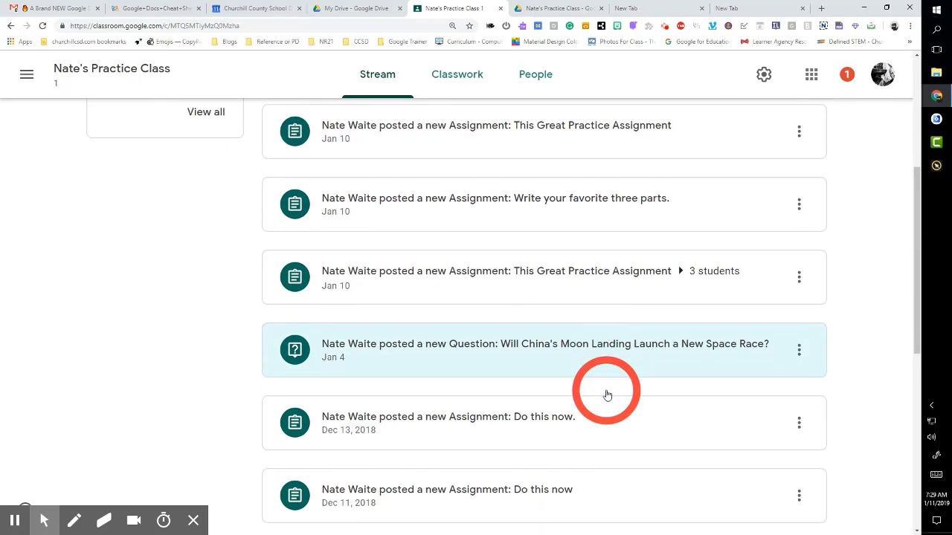
pyautogui.scroll(-3)
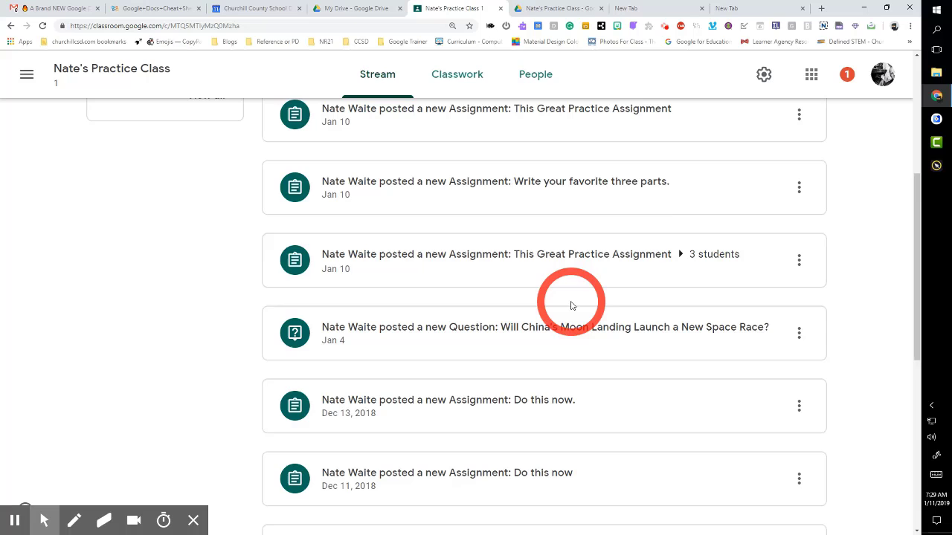
pyautogui.click(457, 75)
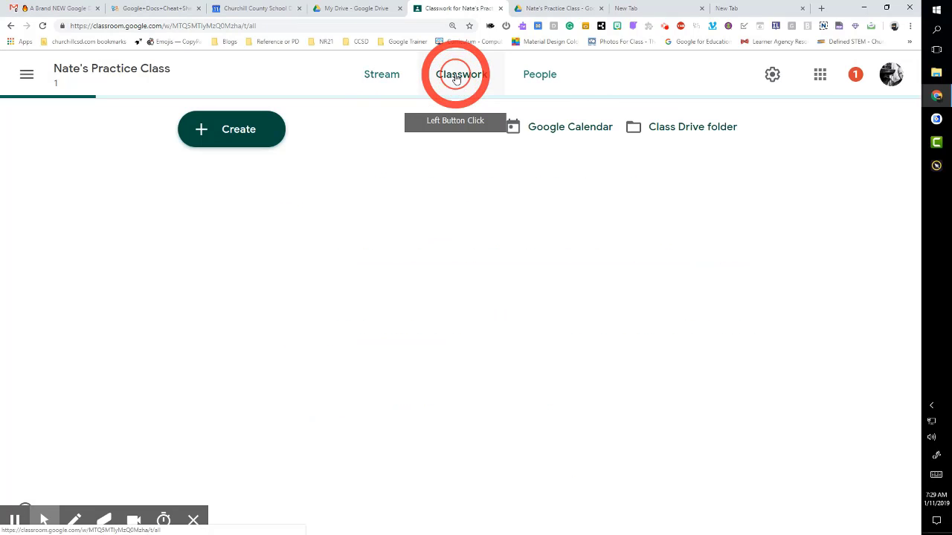
pyautogui.click(457, 74)
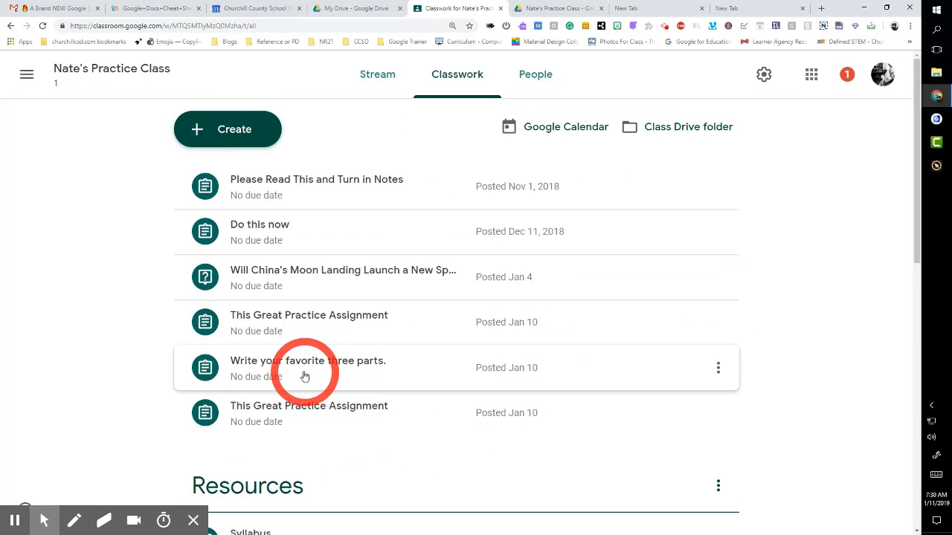
pyautogui.click(304, 368)
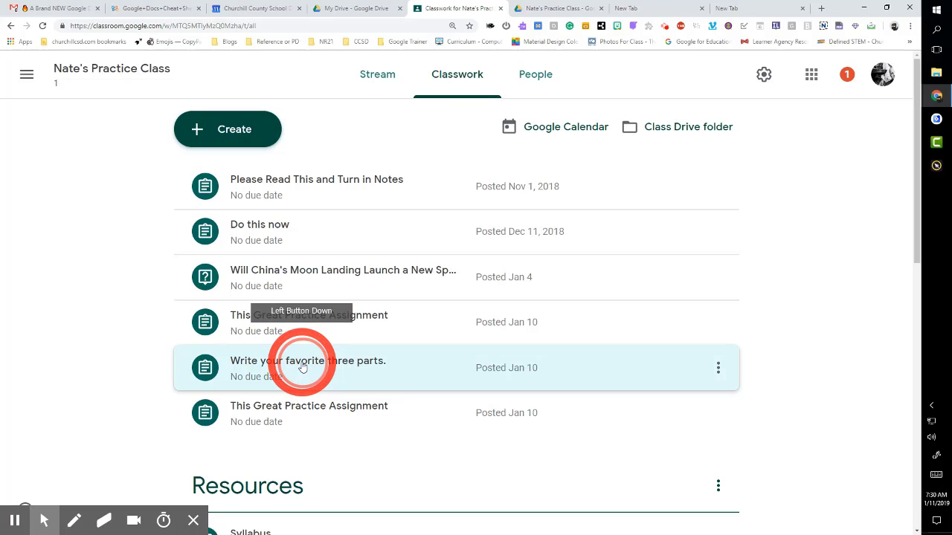
pyautogui.moveTo(301, 367); pyautogui.dragTo(269, 238)
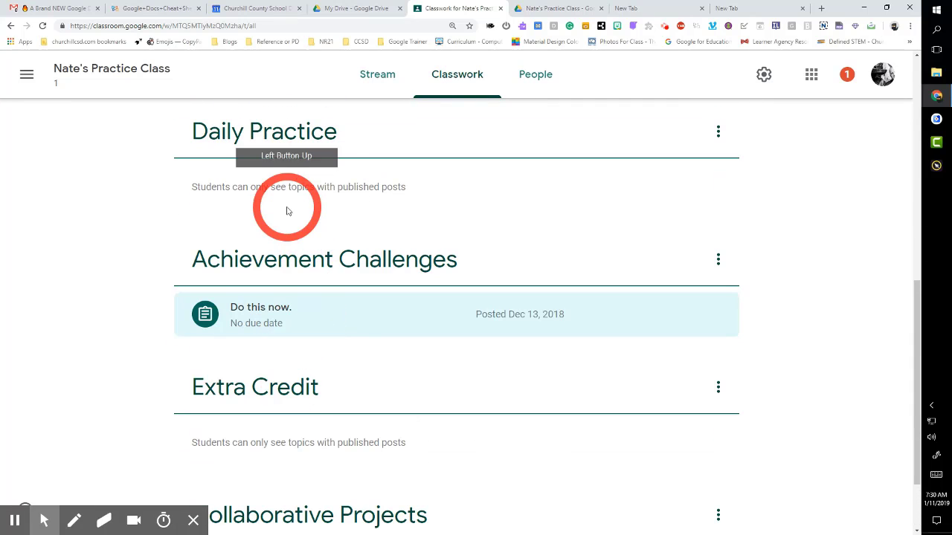
pyautogui.moveTo(258, 299)
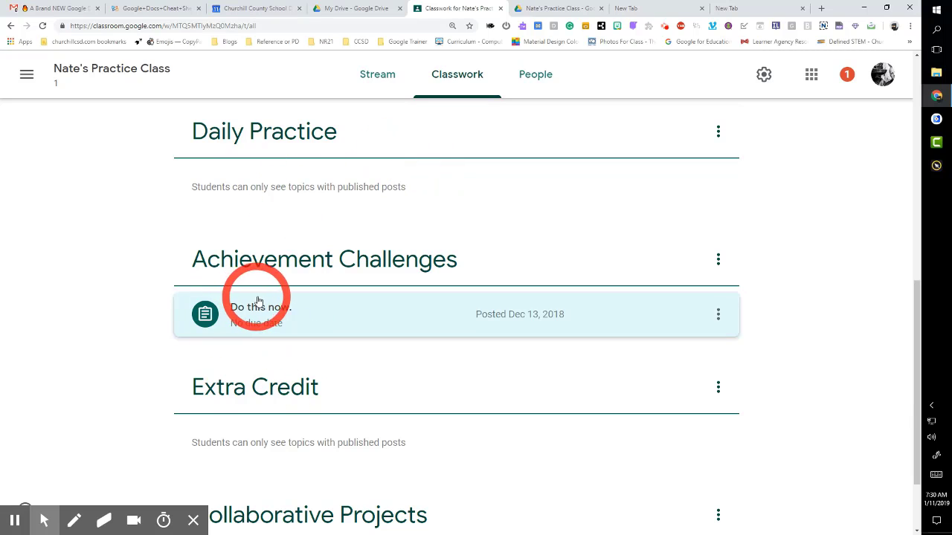
pyautogui.moveTo(326, 348)
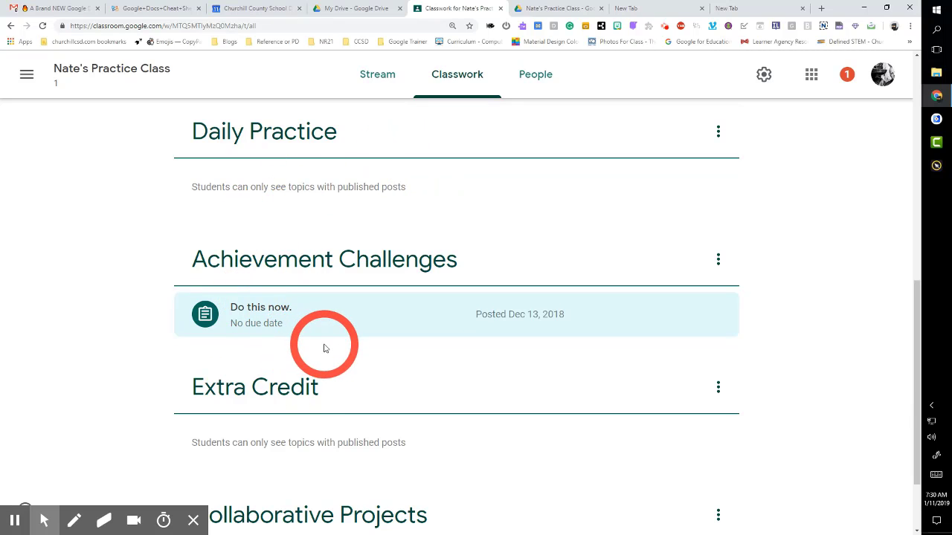
pyautogui.moveTo(329, 300)
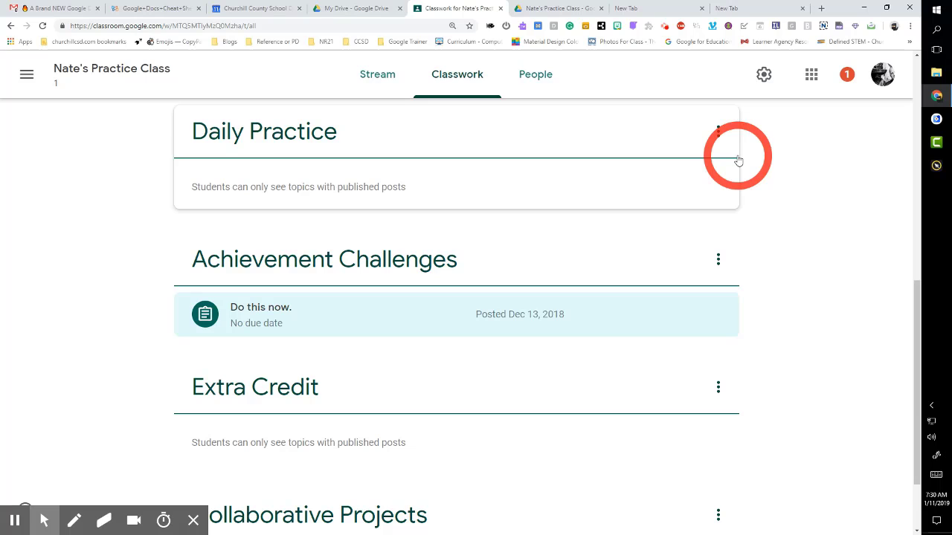
pyautogui.moveTo(719, 260)
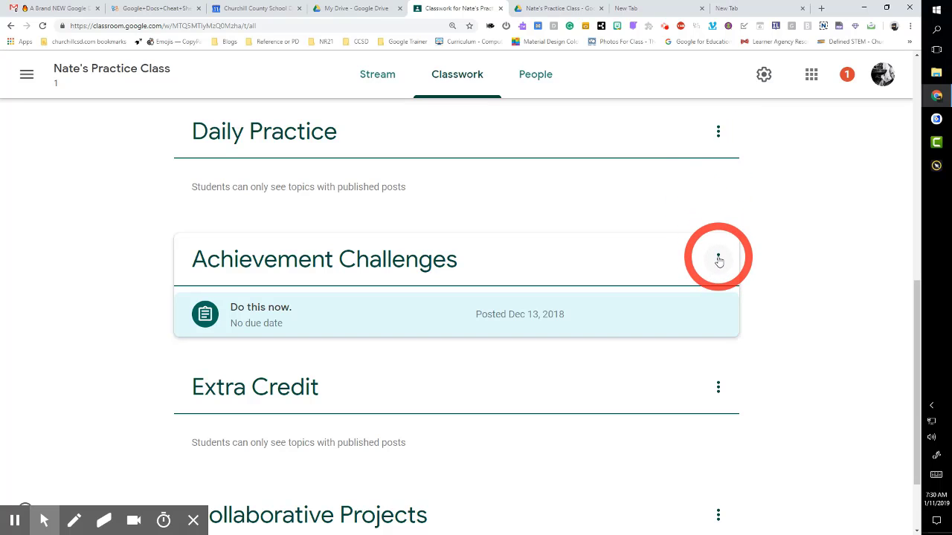
pyautogui.click(718, 259)
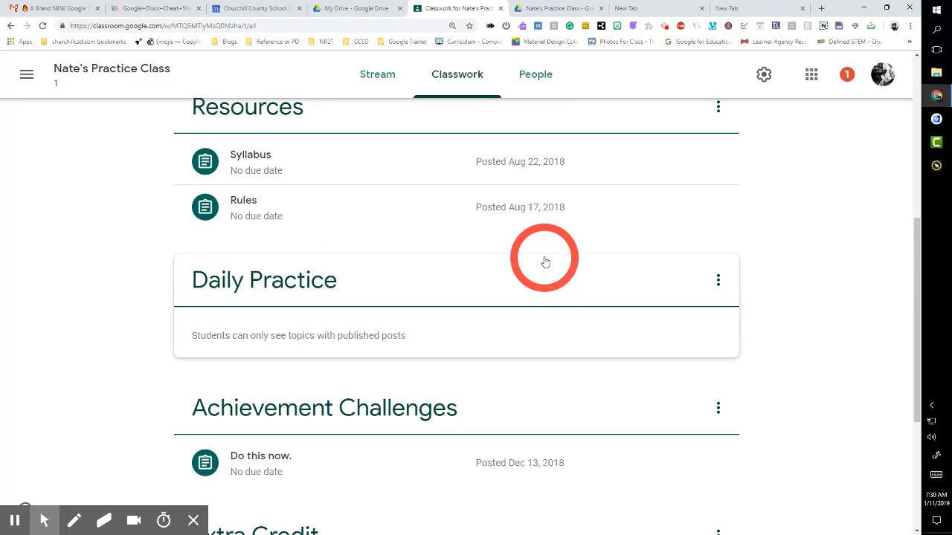
# Expand the Rules resource and view its student work page: six assigned, none turned in.
pyautogui.click(719, 206)
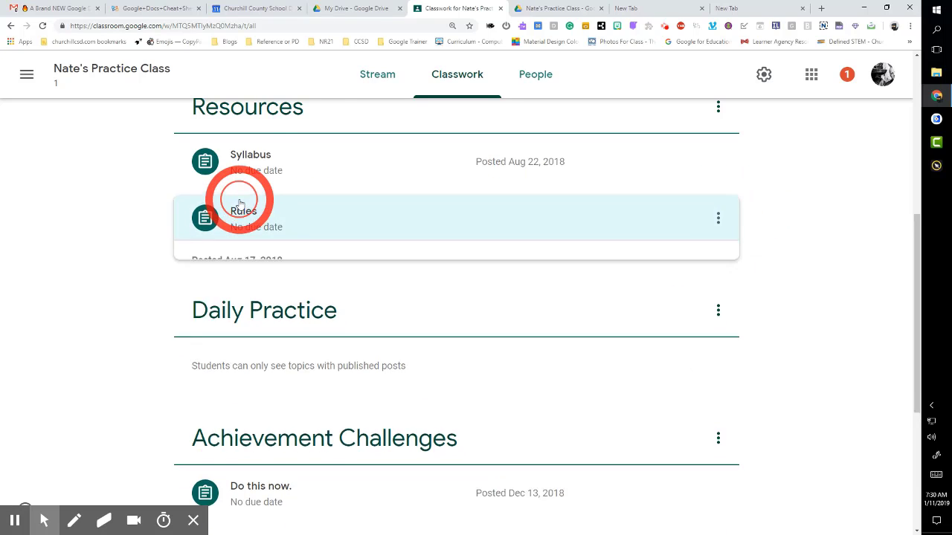
pyautogui.click(243, 212)
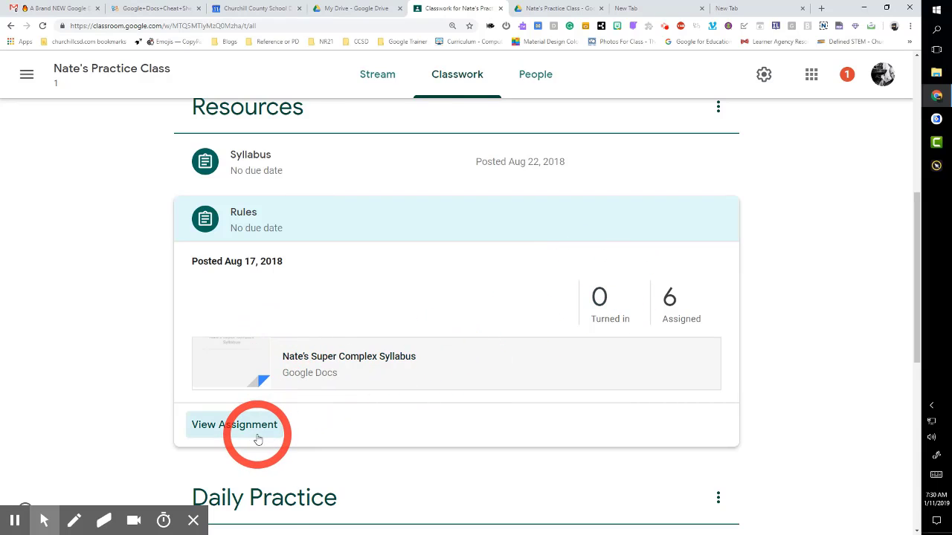
pyautogui.click(234, 425)
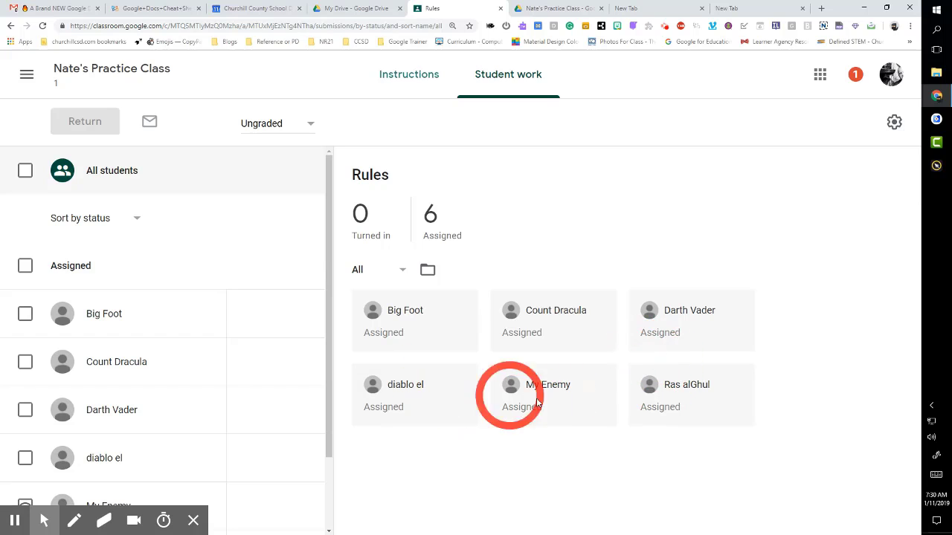
pyautogui.moveTo(528, 358)
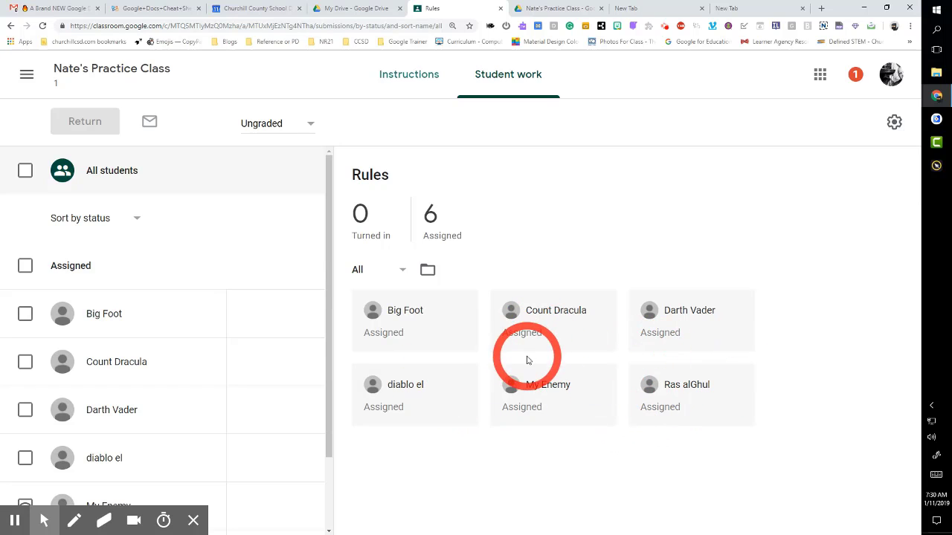
# Go through the menu's Classes overview back into Nate's Practice Class Classwork page.
pyautogui.click(26, 74)
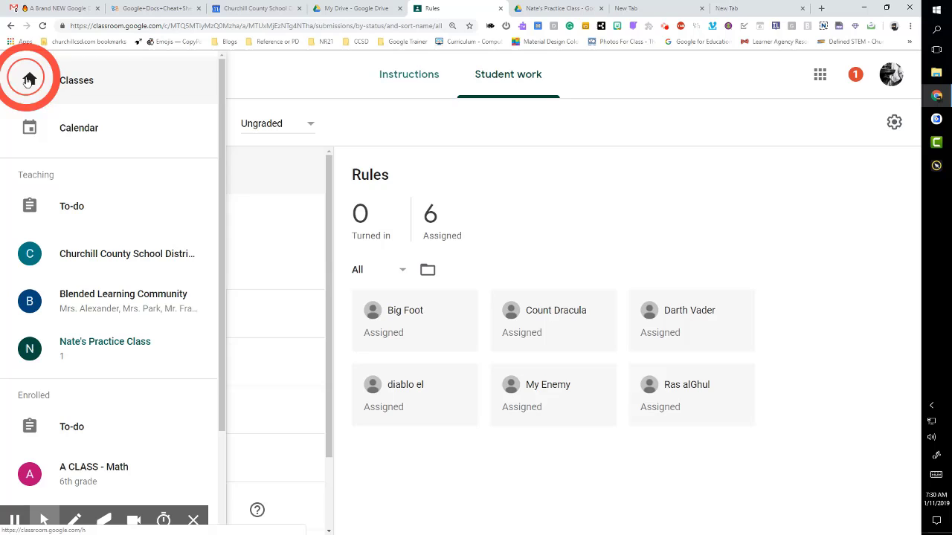
pyautogui.click(28, 79)
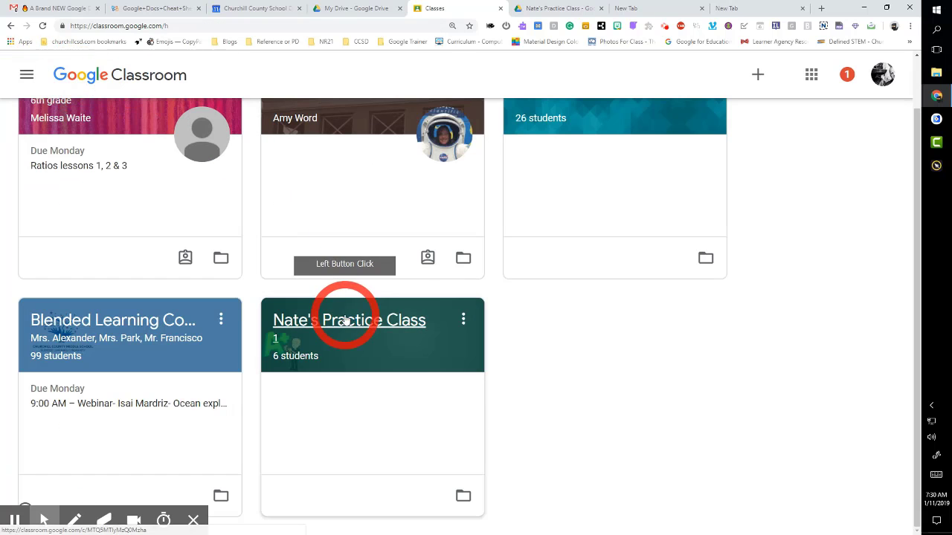
pyautogui.click(348, 320)
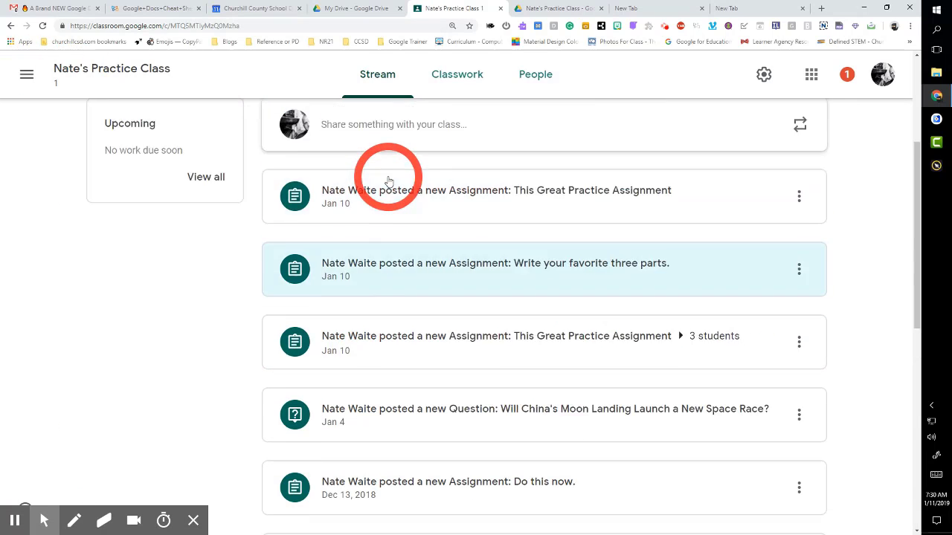
pyautogui.click(457, 74)
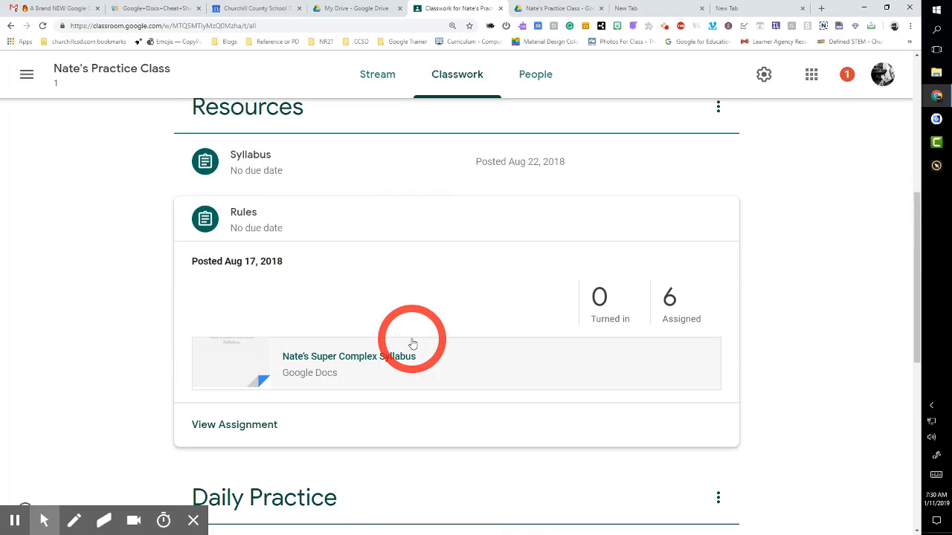
pyautogui.scroll(-3)
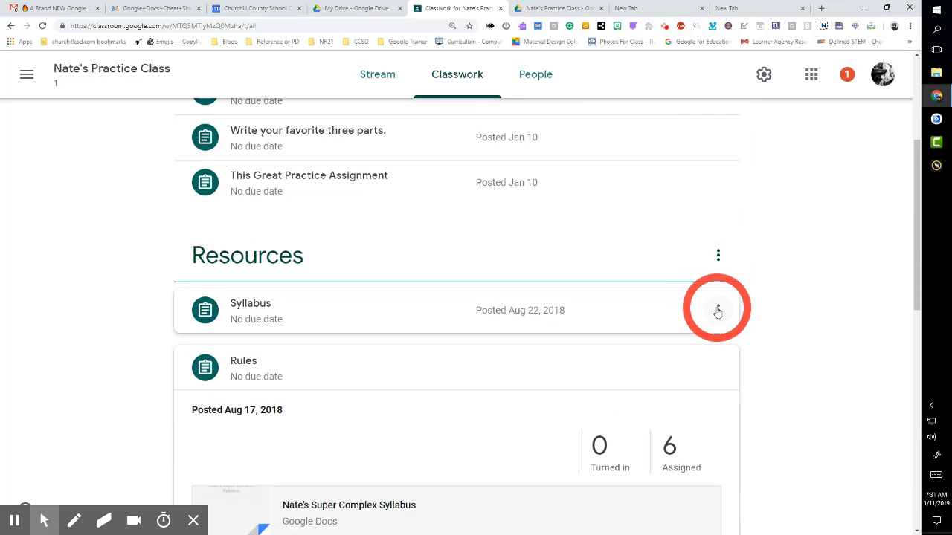
pyautogui.click(718, 310)
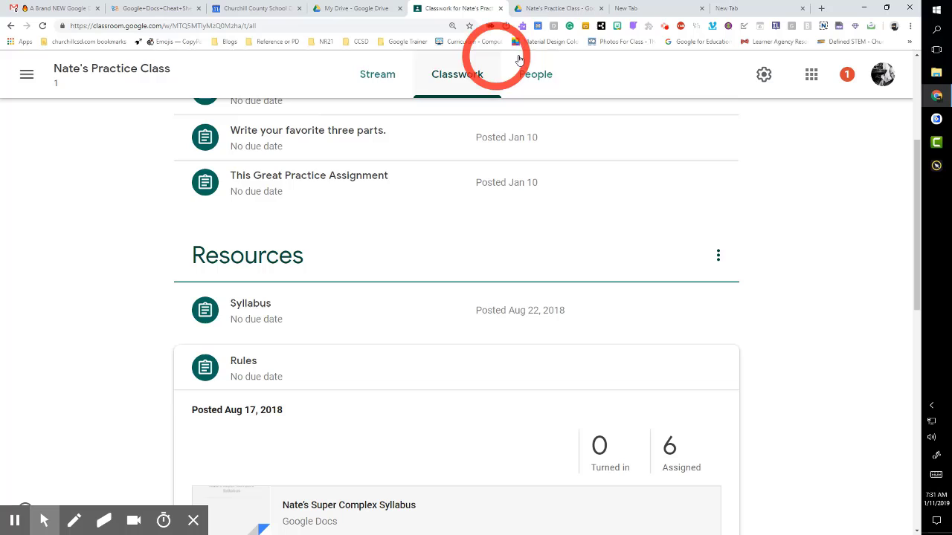
pyautogui.click(535, 74)
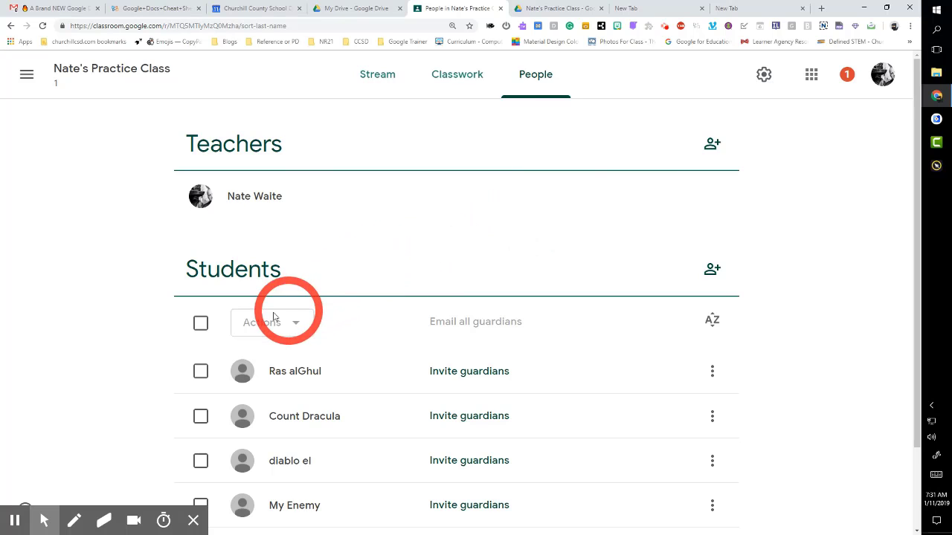
# Select every student except the first two, then return to Nate's Practice Class stream.
pyautogui.click(200, 323)
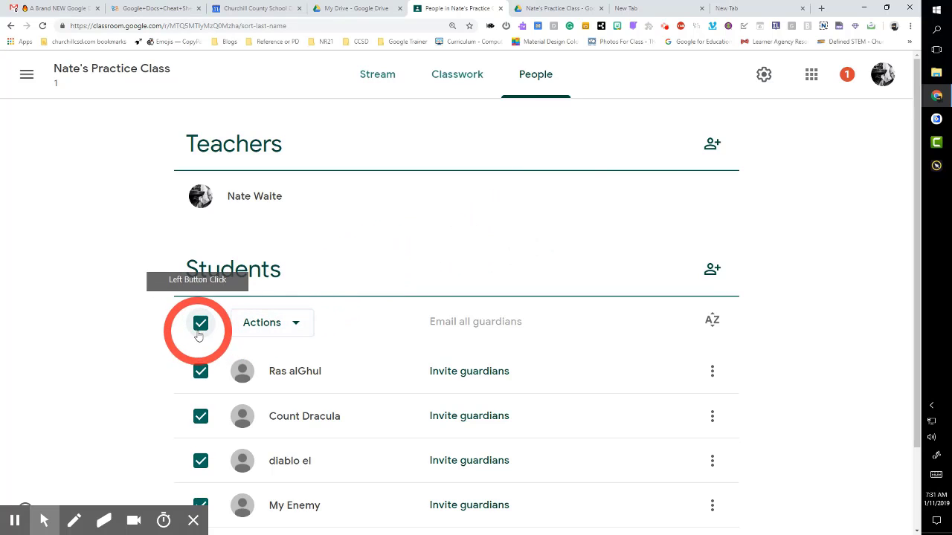
pyautogui.click(201, 417)
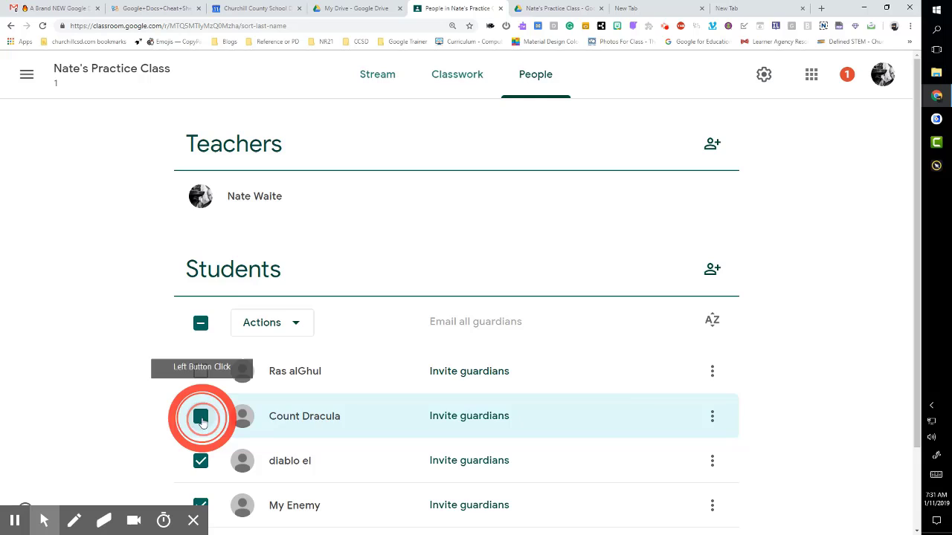
pyautogui.click(271, 322)
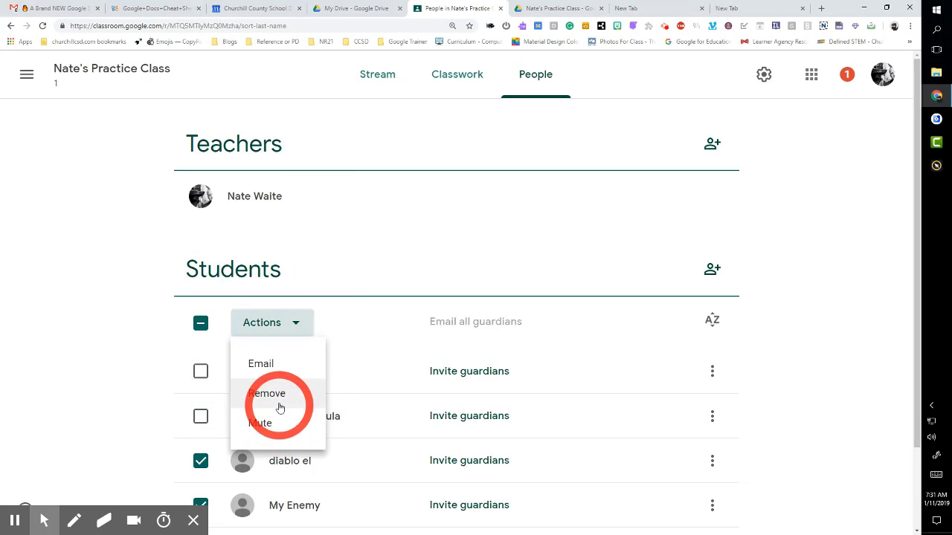
pyautogui.moveTo(757, 229)
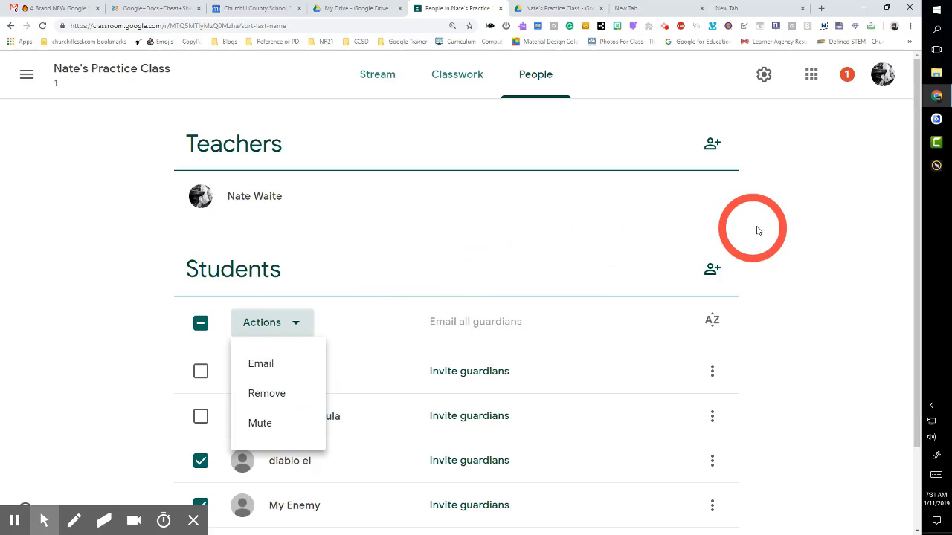
pyautogui.moveTo(807, 217)
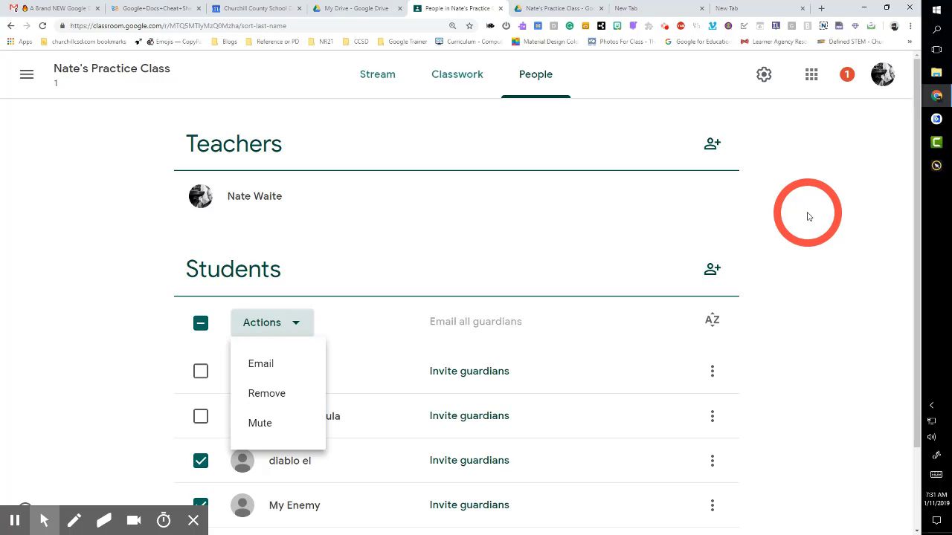
pyautogui.moveTo(106, 97)
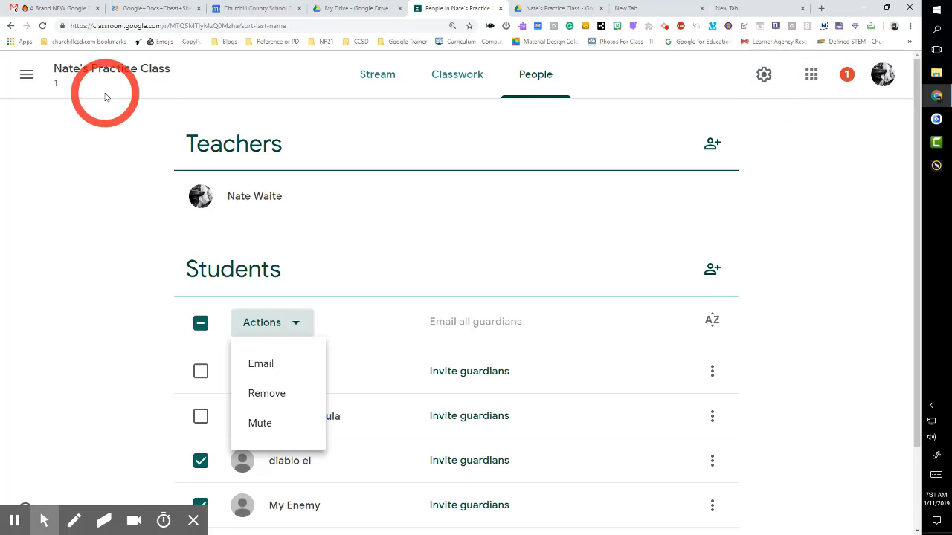
pyautogui.click(377, 74)
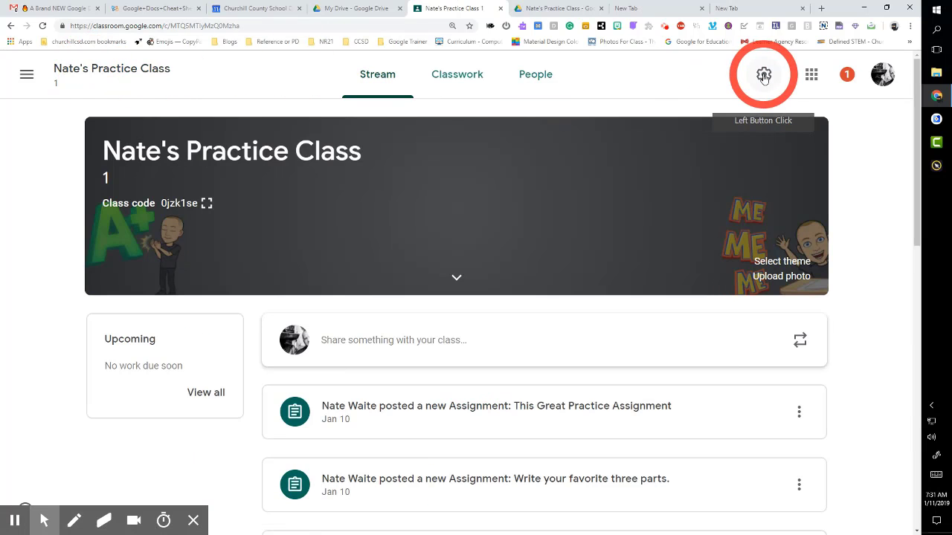
pyautogui.click(763, 74)
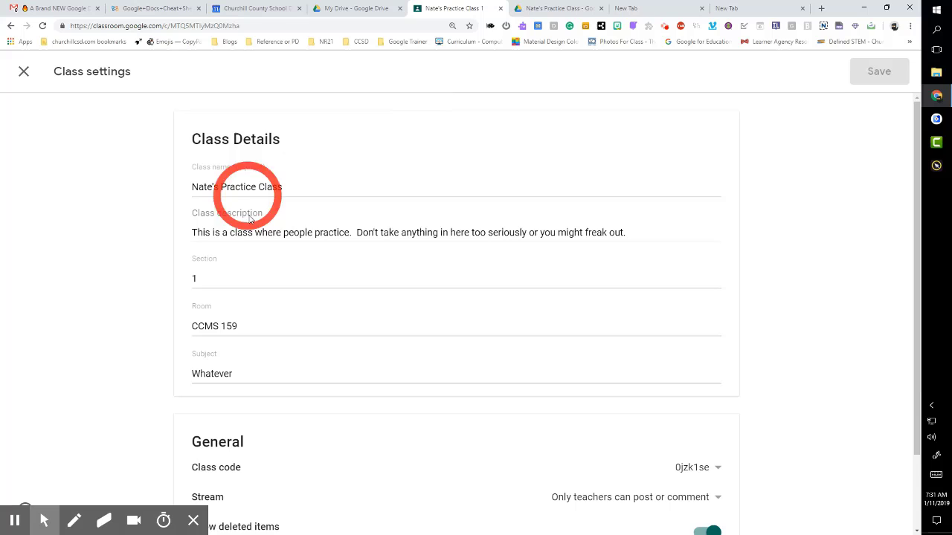
pyautogui.moveTo(568, 233)
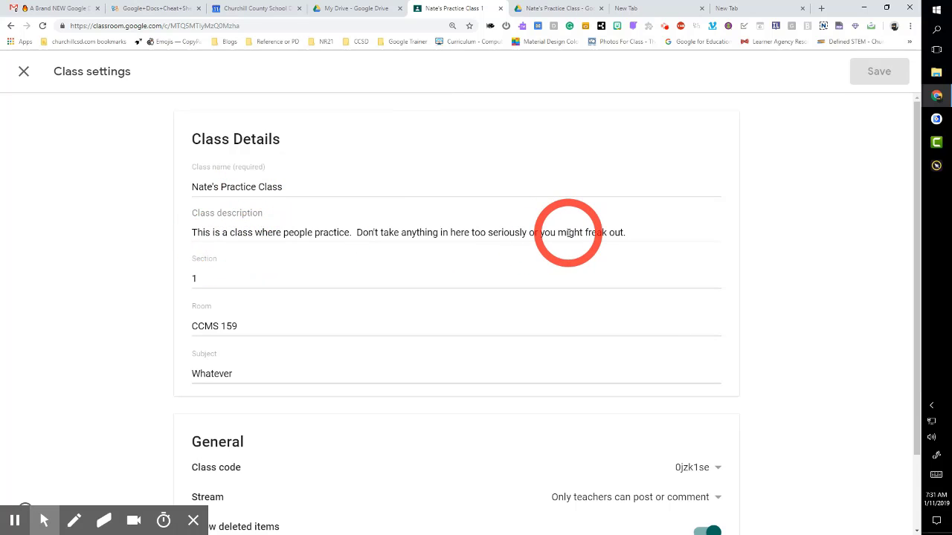
pyautogui.scroll(-3)
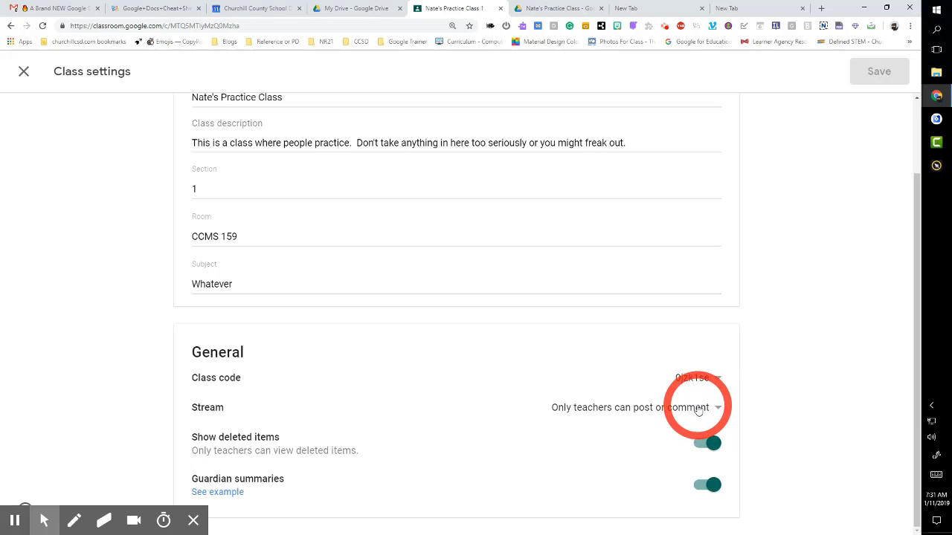
pyautogui.moveTo(150, 202)
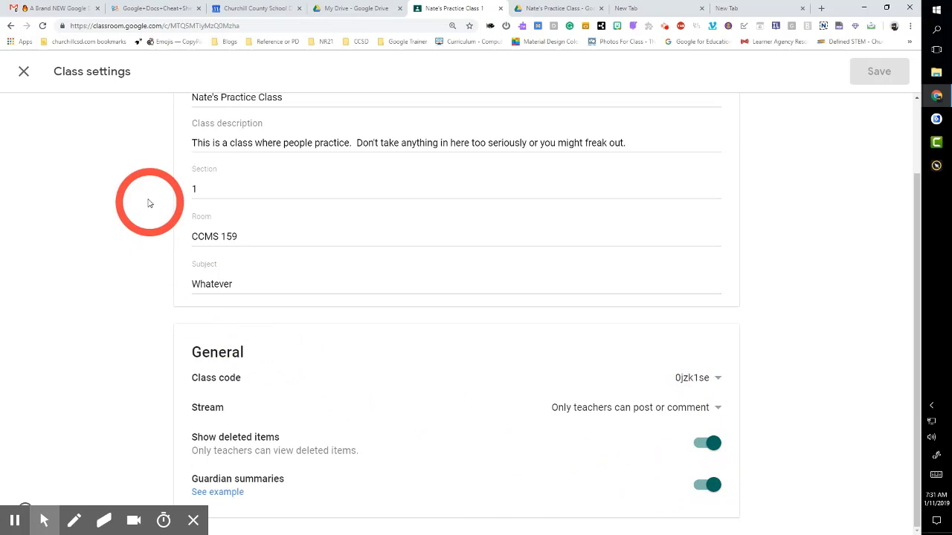
pyautogui.moveTo(23, 72)
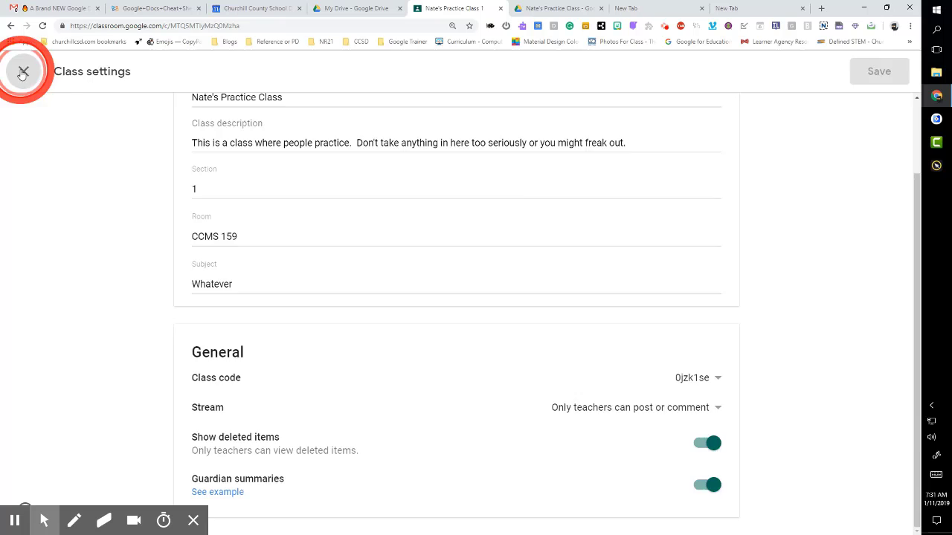
pyautogui.click(25, 71)
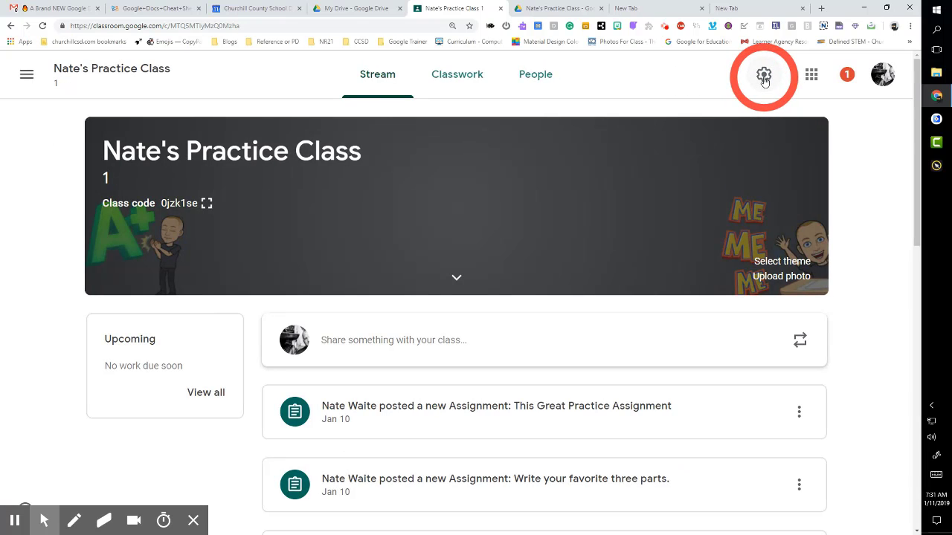